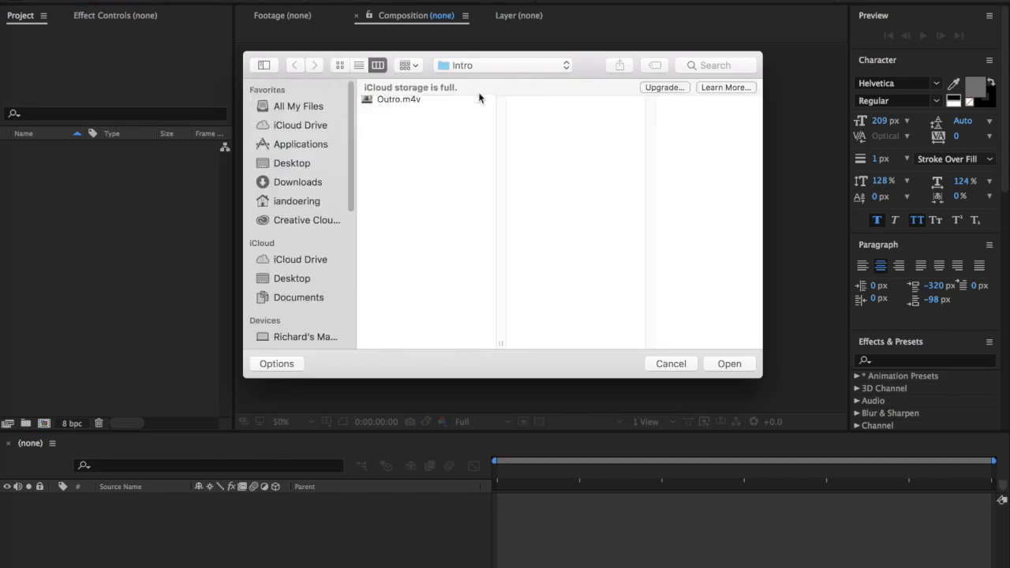
# Import the Intro.m4v clip from the Intro folder into the project.
pyautogui.click(396, 102)
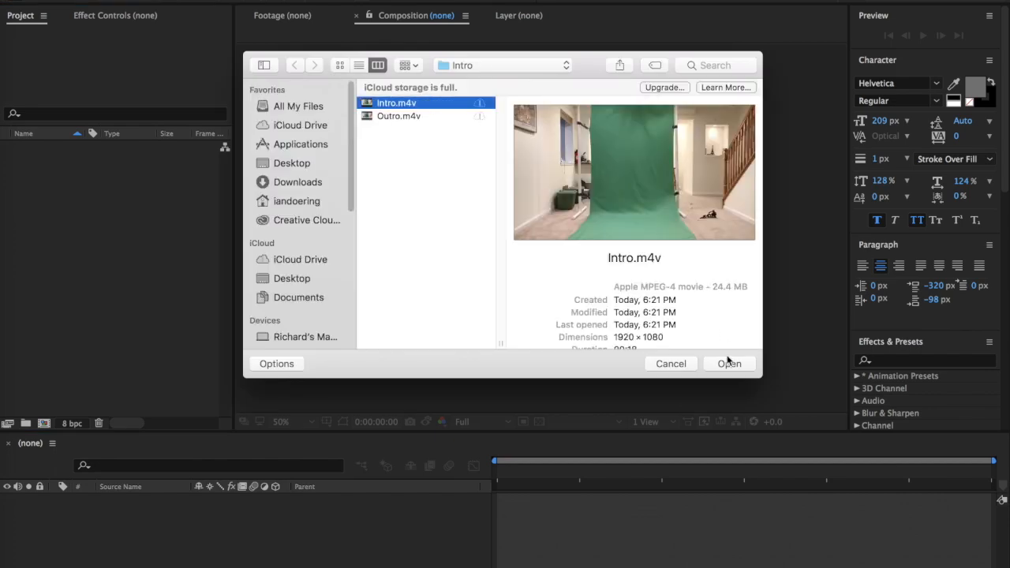
pyautogui.click(728, 364)
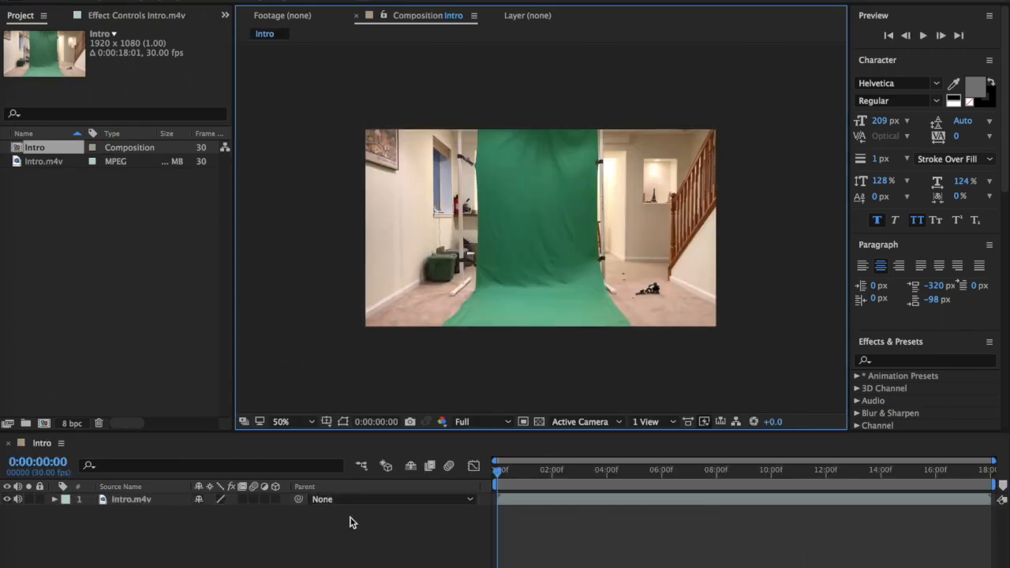
# Select the Intro.m4v layer and draw a garbage mask tracing the green backdrop.
pyautogui.click(131, 498)
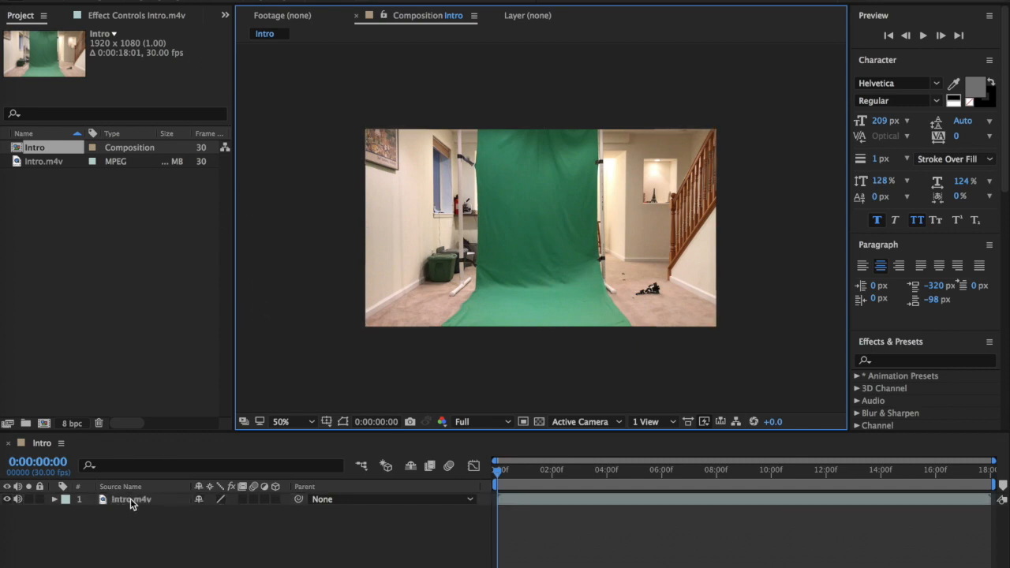
pyautogui.click(131, 499)
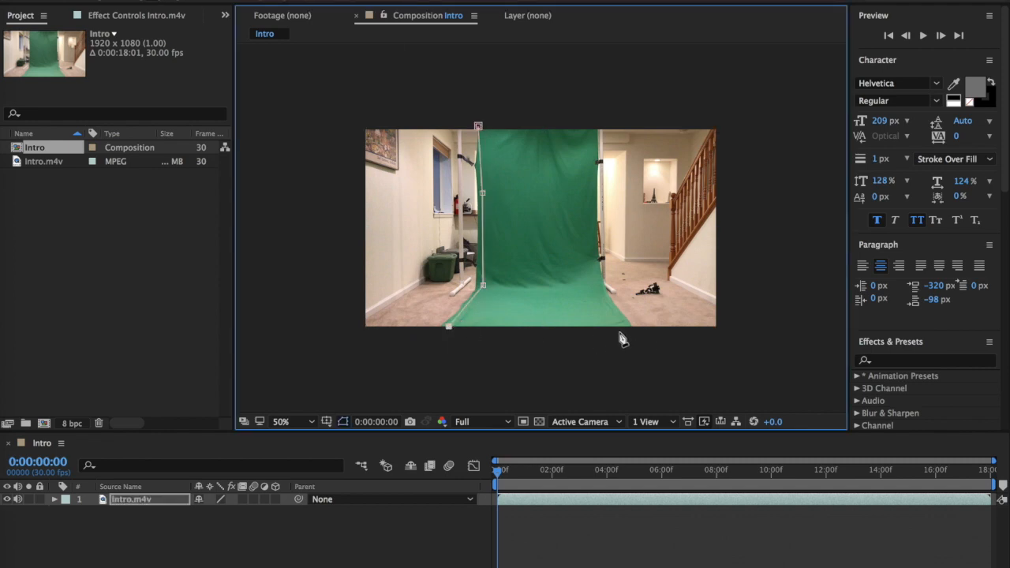
pyautogui.moveTo(623, 340); pyautogui.dragTo(592, 133)
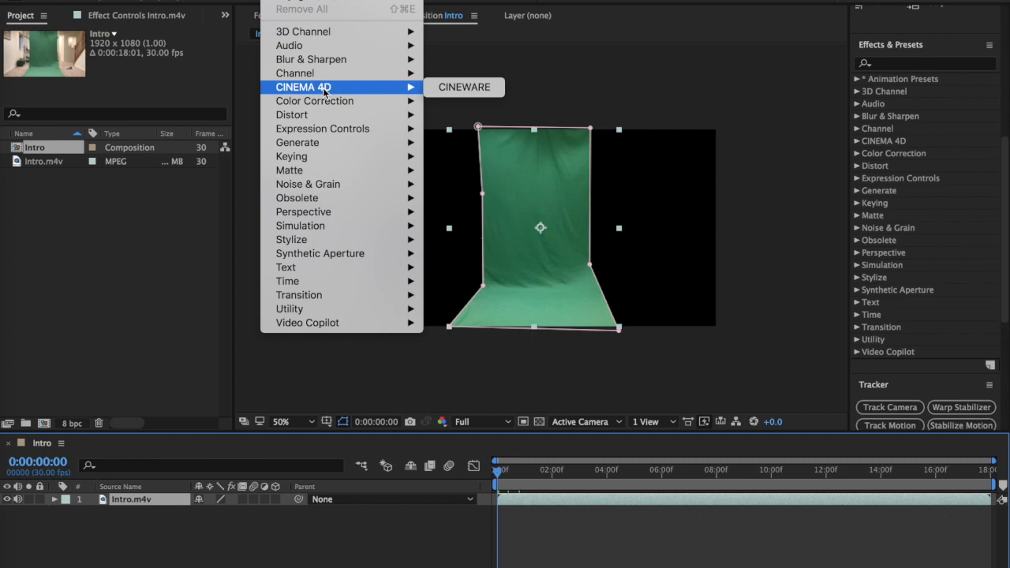
pyautogui.moveTo(291, 157)
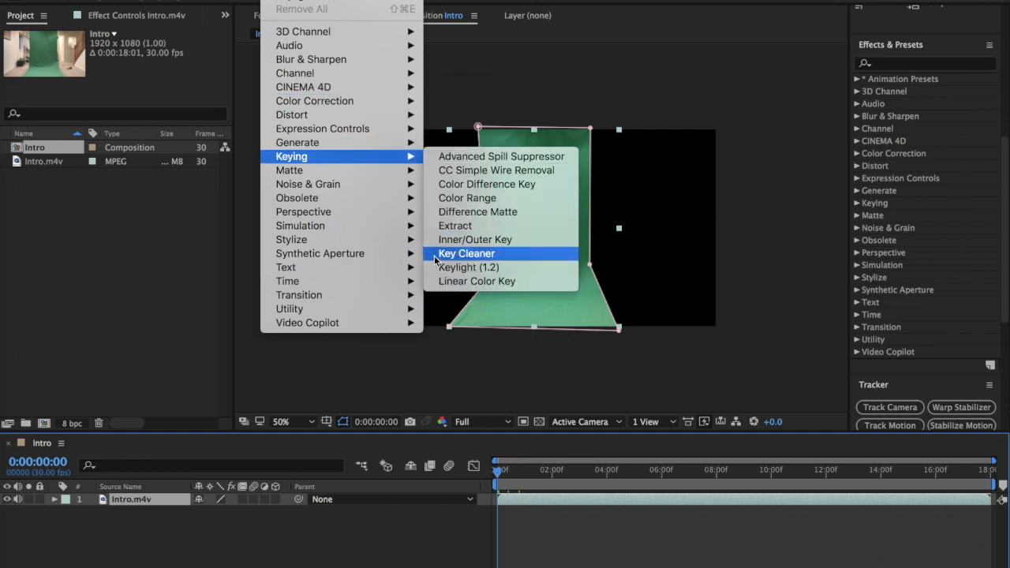
# Apply Keylight (1.2) to the Intro.m4v layer, briefly expanding the Keying effects list.
pyautogui.click(468, 267)
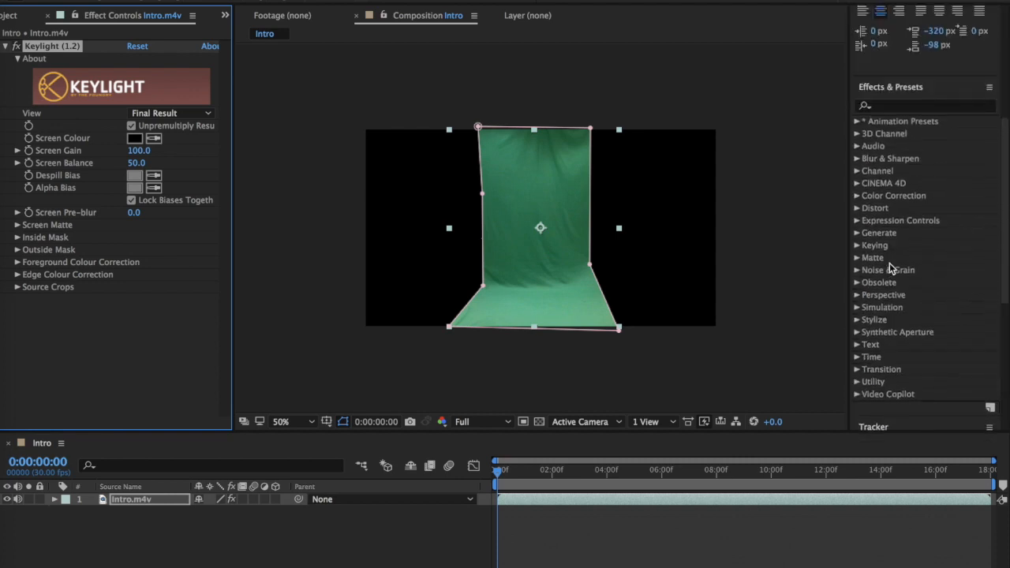
pyautogui.click(874, 246)
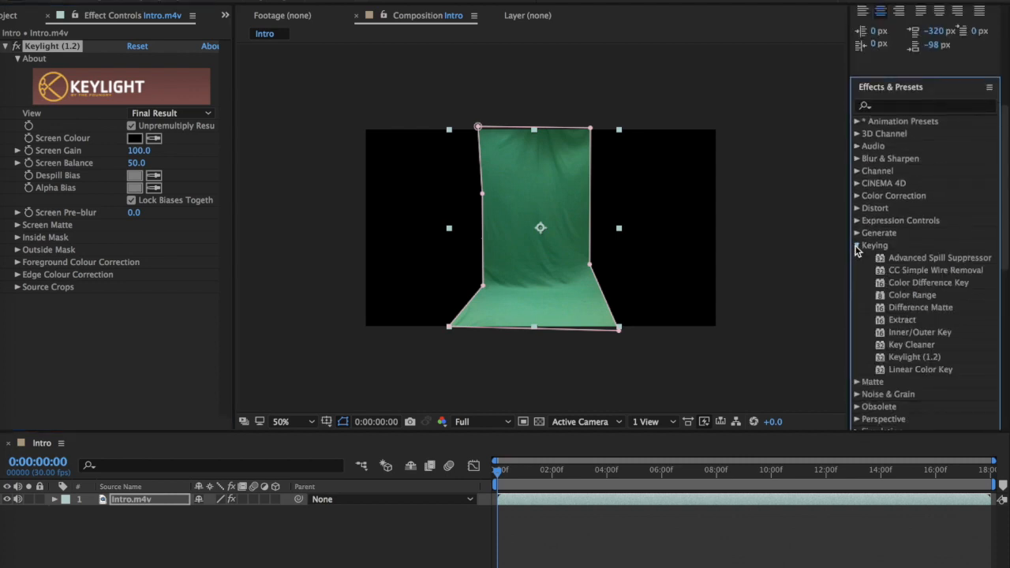
pyautogui.click(856, 246)
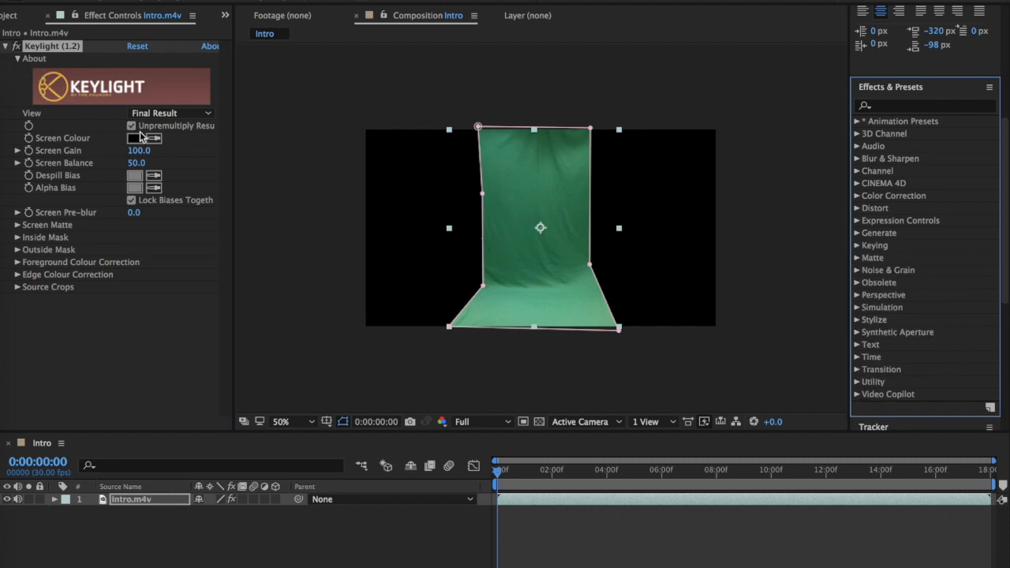
# Sample the green backdrop as Keylight's Screen Colour, checking the frame at 0:00:04:13 at 50%.
pyautogui.click(145, 138)
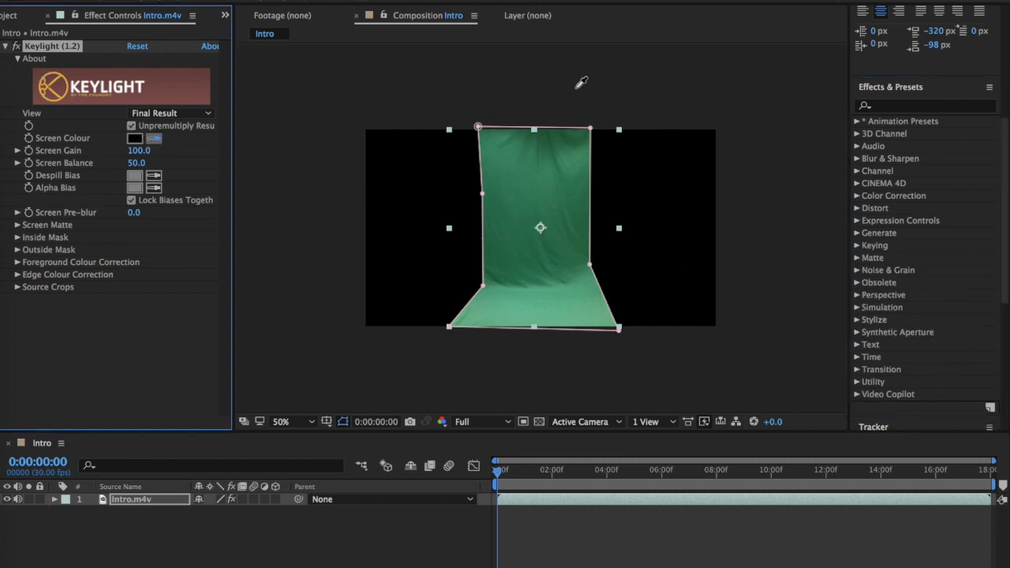
pyautogui.moveTo(569, 218)
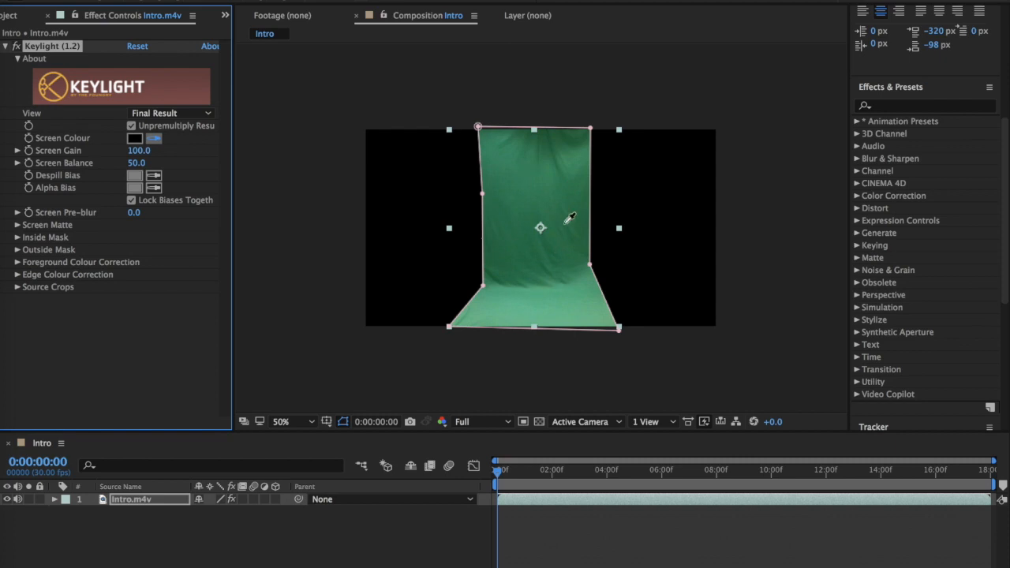
pyautogui.moveTo(518, 280)
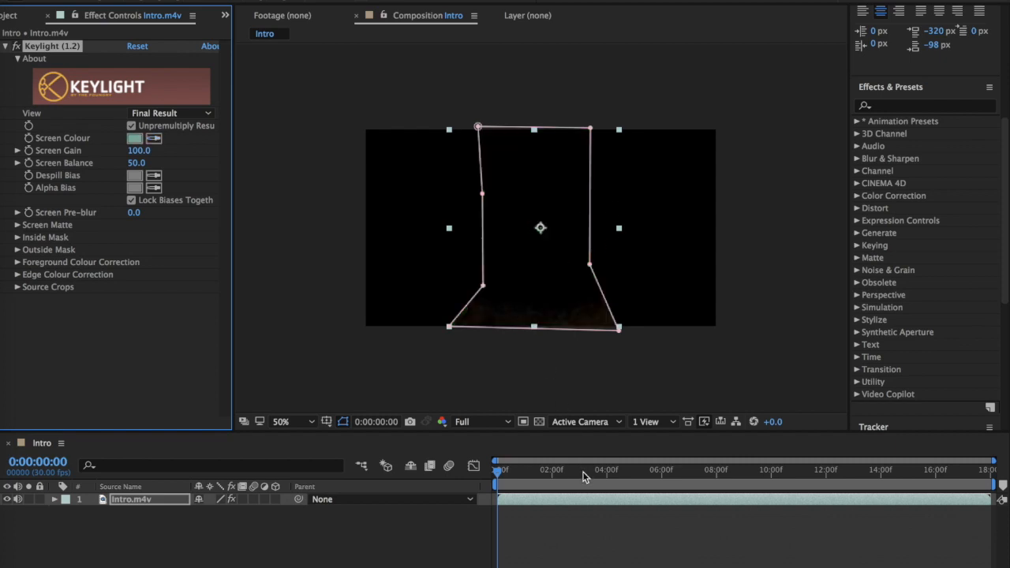
pyautogui.click(617, 469)
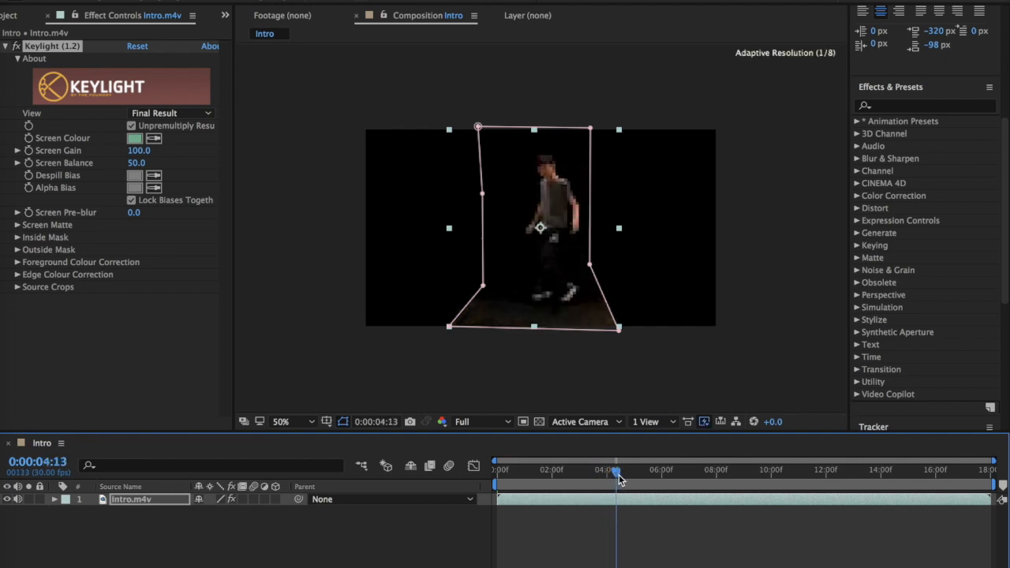
pyautogui.click(282, 422)
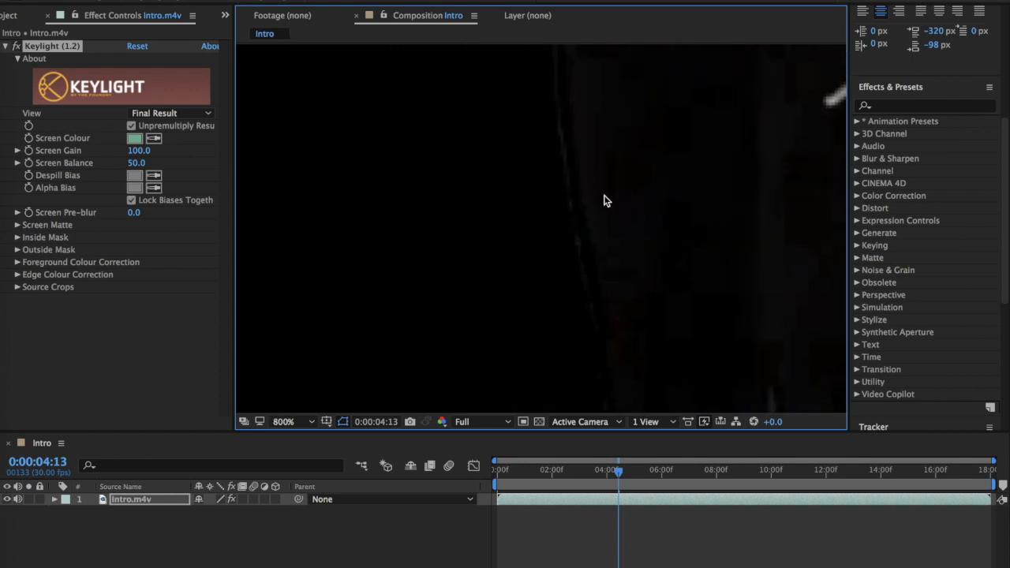
pyautogui.click(283, 421)
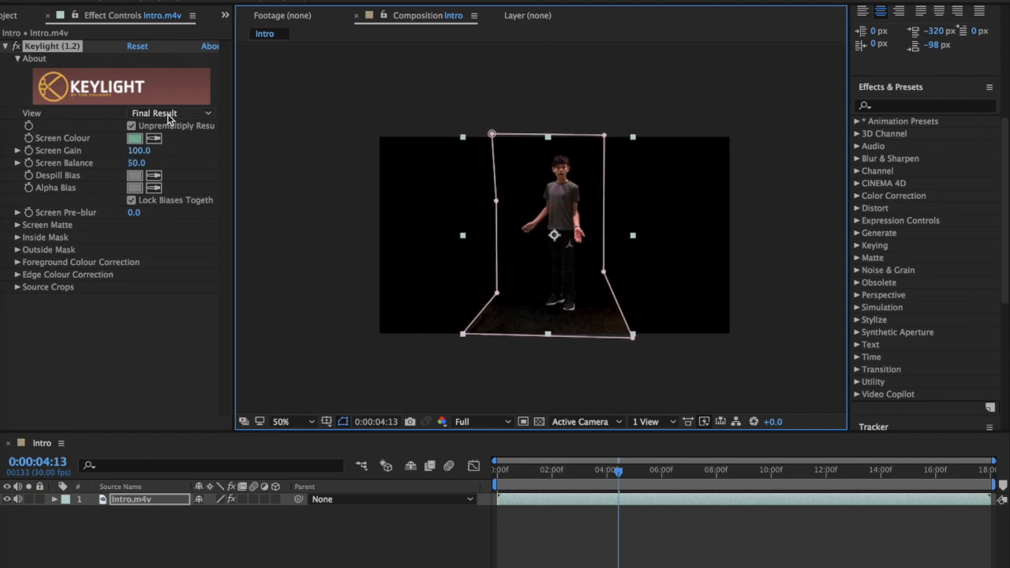
# Switch the Keylight view to Screen Matte and raise Clip Black to 34.
pyautogui.click(170, 113)
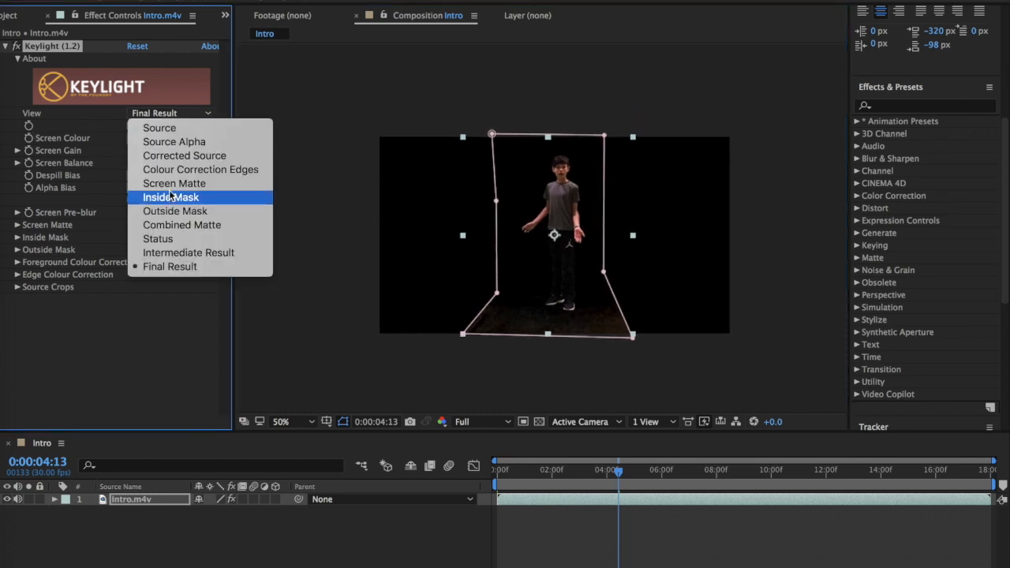
pyautogui.click(175, 183)
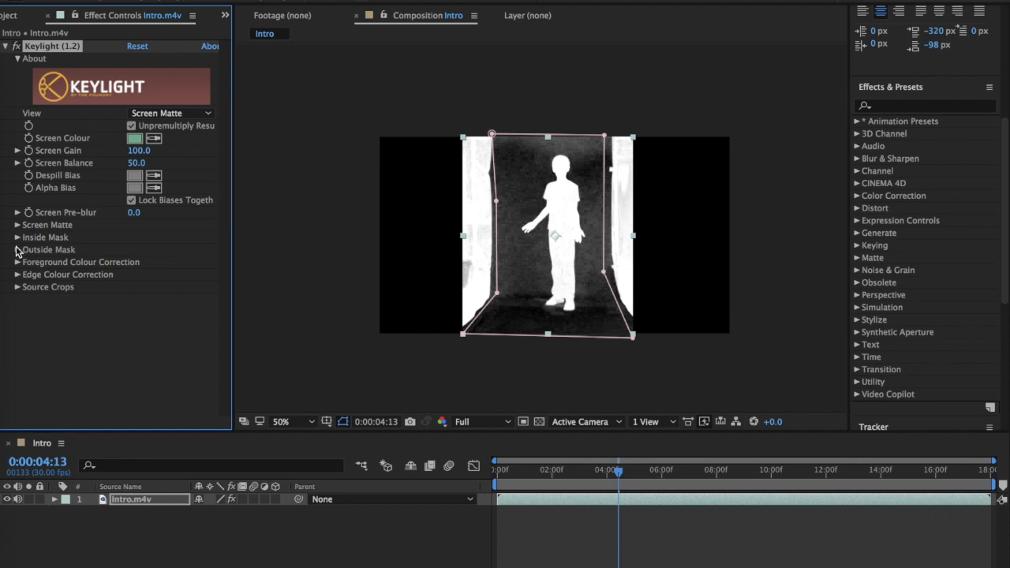
pyautogui.click(17, 225)
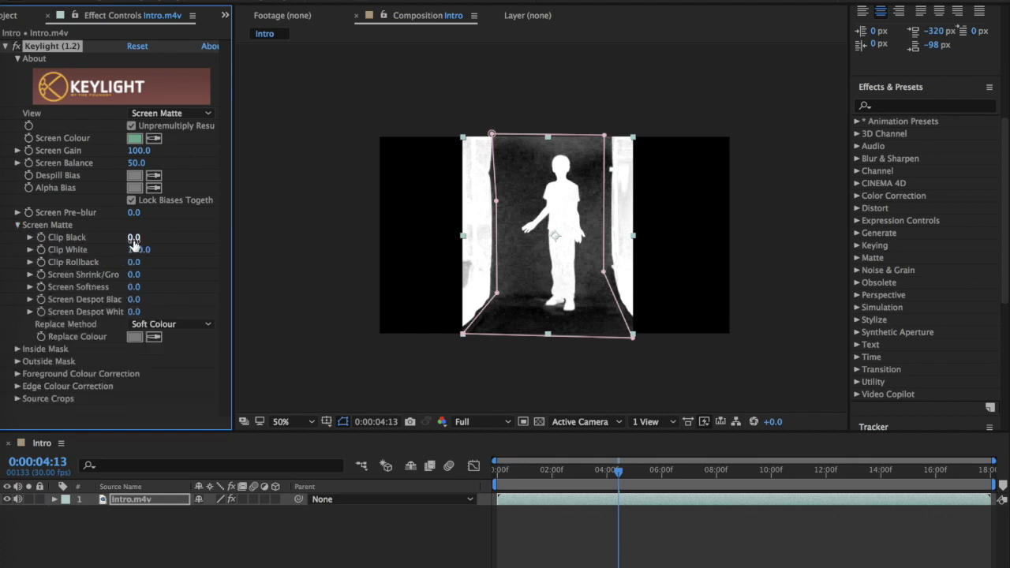
pyautogui.moveTo(134, 236); pyautogui.dragTo(146, 236)
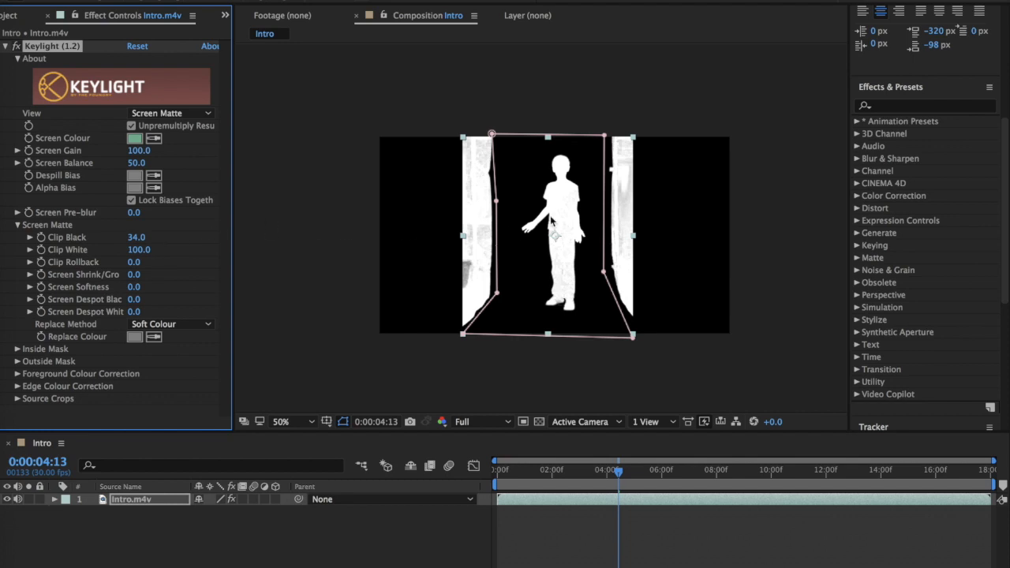
pyautogui.click(291, 421)
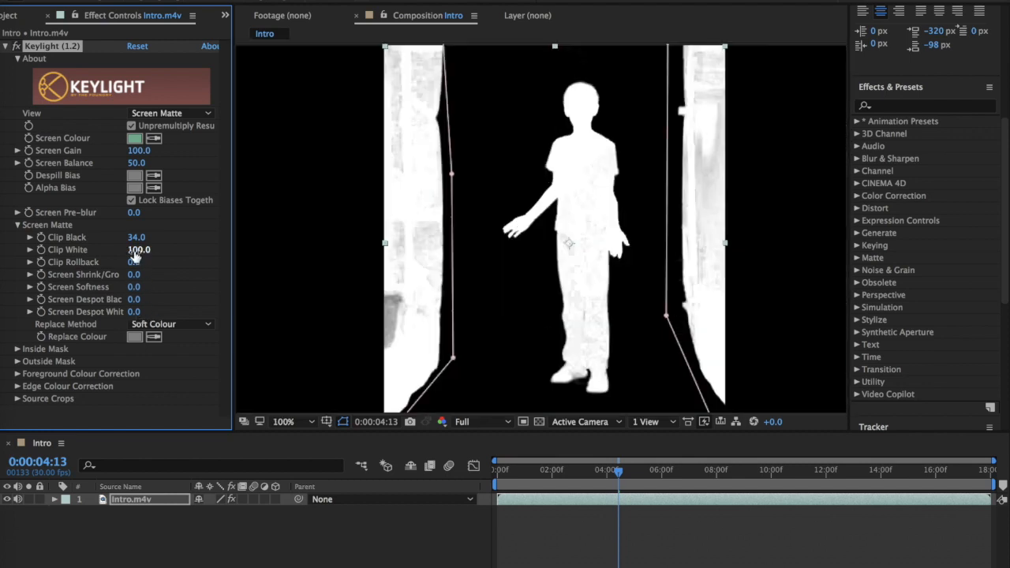
# Fine-tune Clip White to 95 and set the Keylight view back to Final Result.
pyautogui.moveTo(138, 249); pyautogui.dragTo(127, 249)
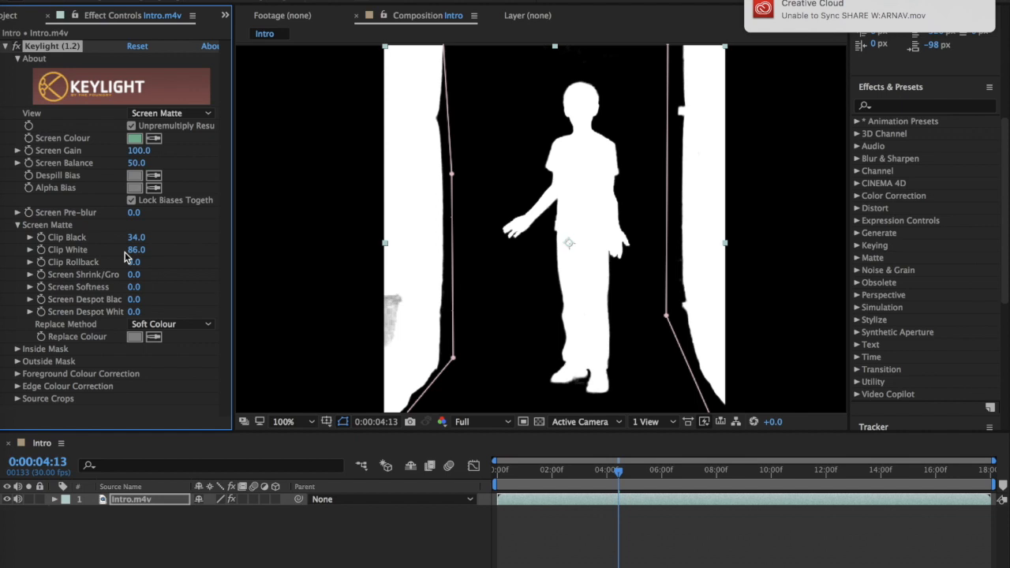
pyautogui.moveTo(136, 249); pyautogui.dragTo(131, 250)
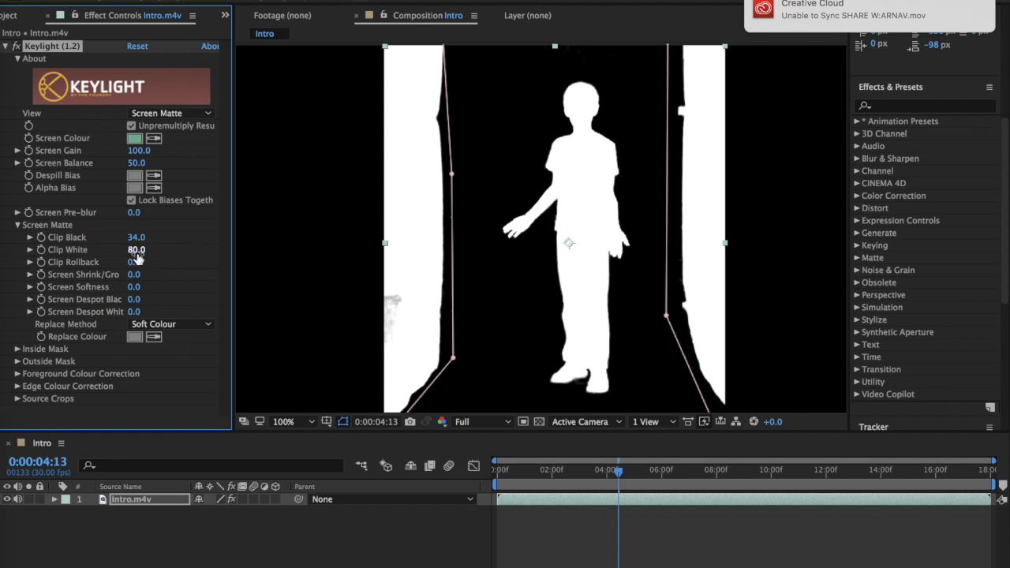
pyautogui.moveTo(137, 249); pyautogui.dragTo(133, 249)
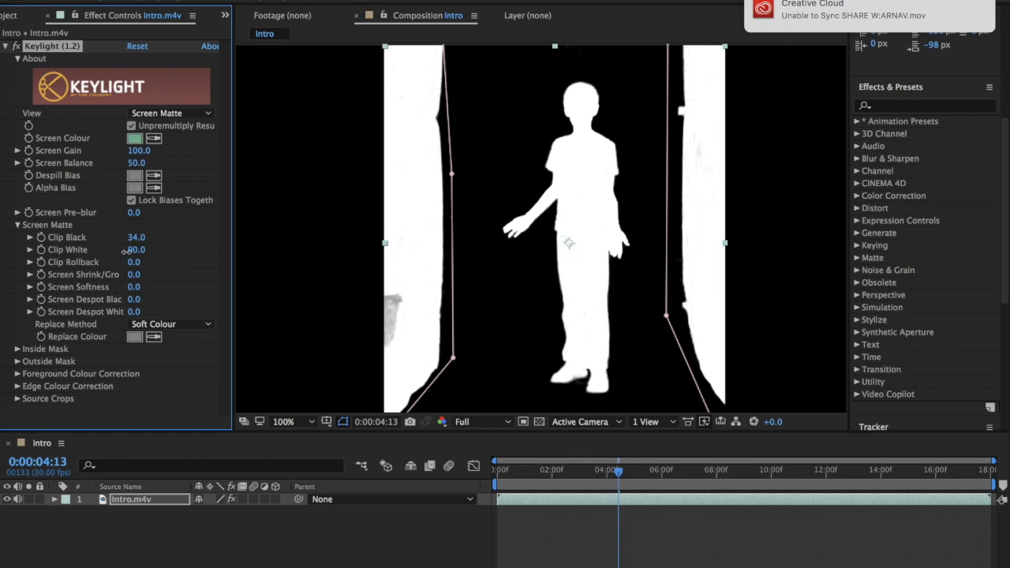
pyautogui.moveTo(136, 249); pyautogui.dragTo(126, 249)
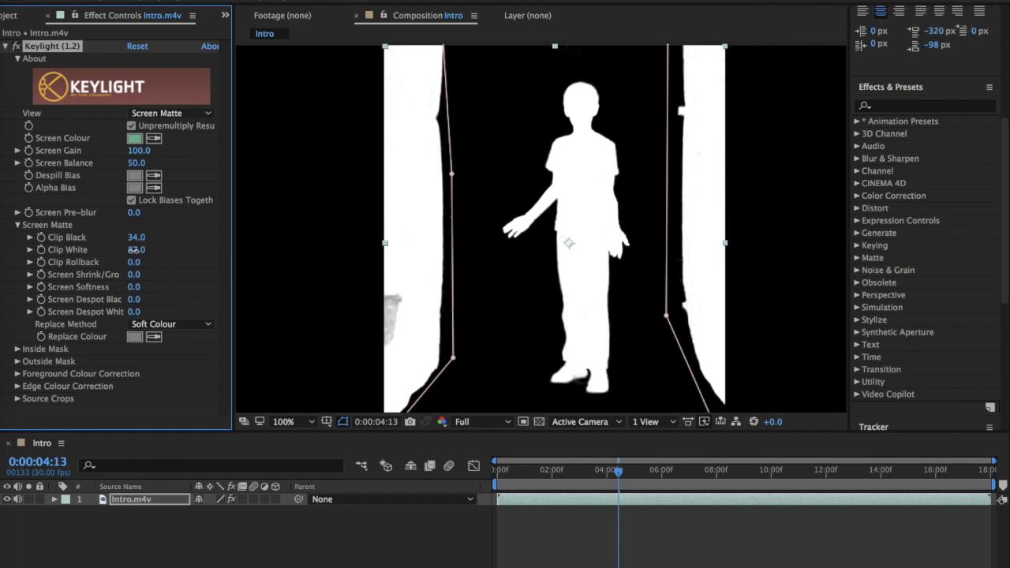
pyautogui.moveTo(137, 249); pyautogui.dragTo(145, 250)
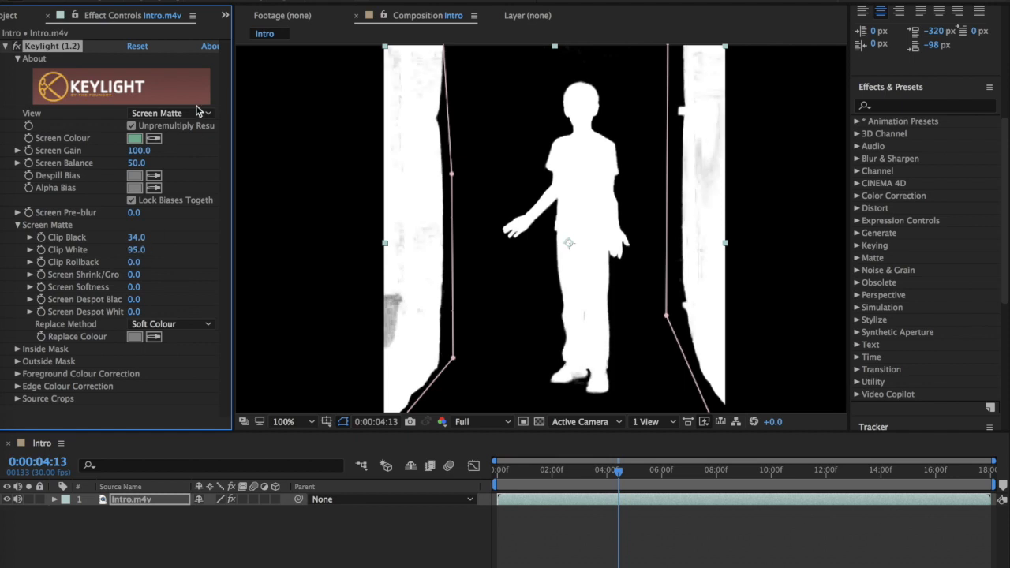
pyautogui.click(166, 112)
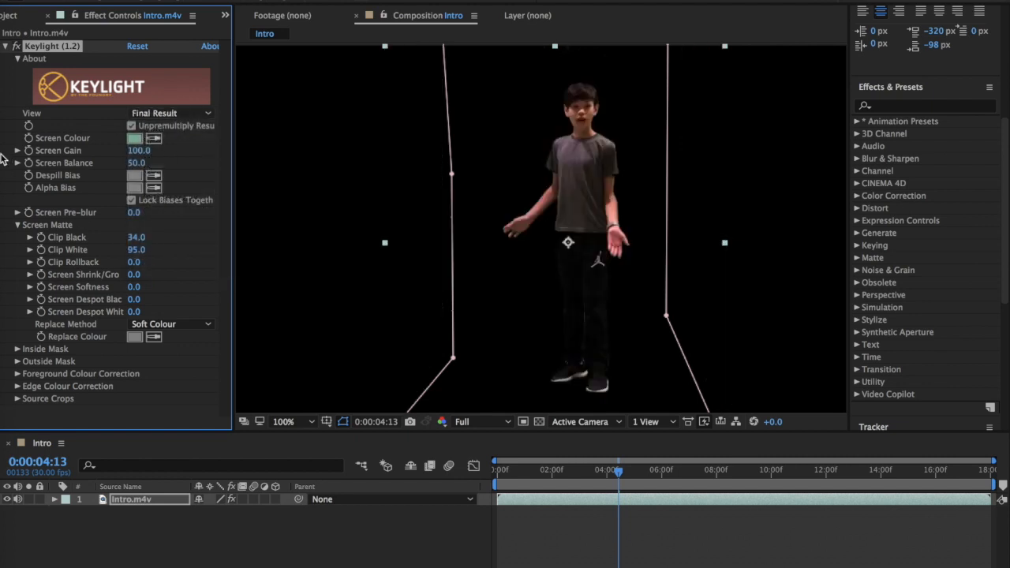